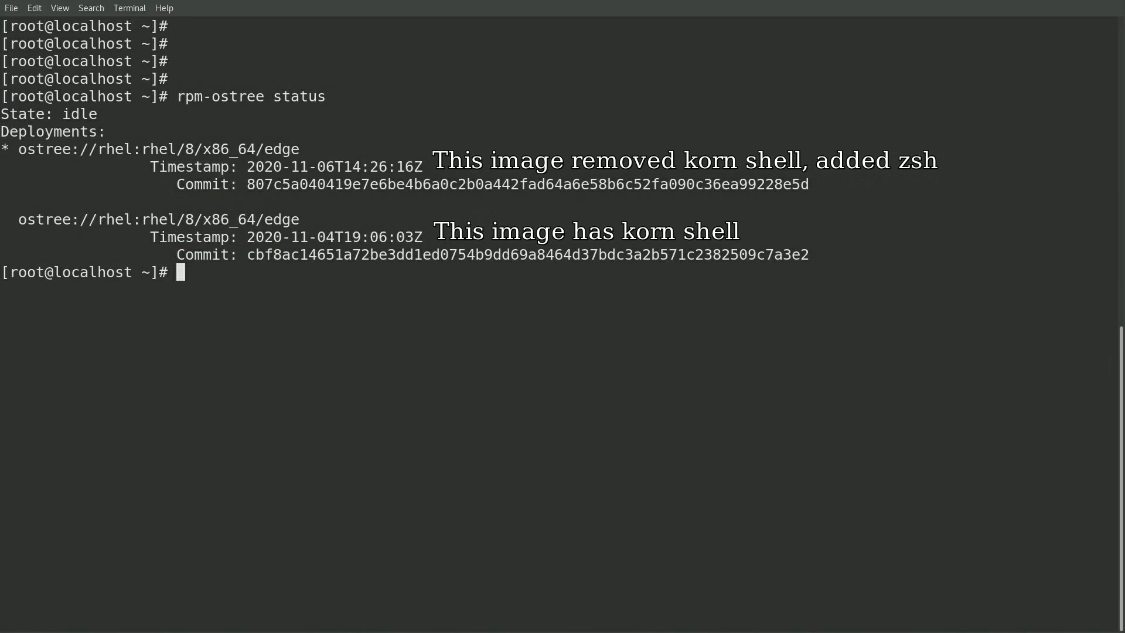
Run `which ksh` and see that ksh is not found on the booted image.
{"action": "type", "text": "which ksh"}
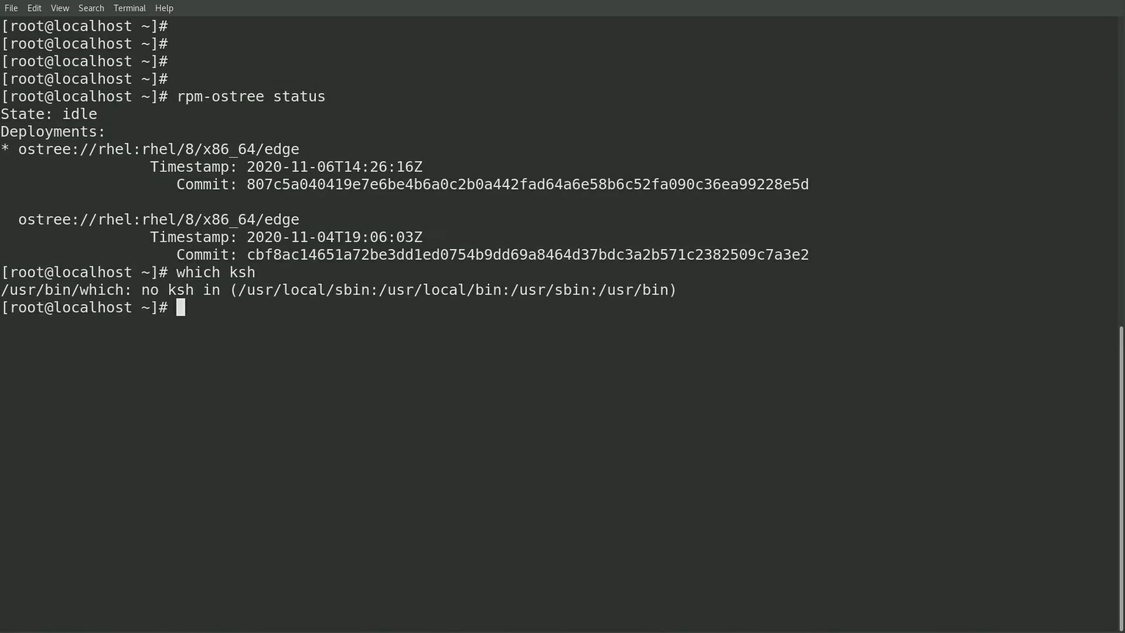
Run `rpm-ostree rollback`, then `rpm-ostree status` to see the older ksh image queued first.
{"action": "type", "text": "rpm-ostree"}
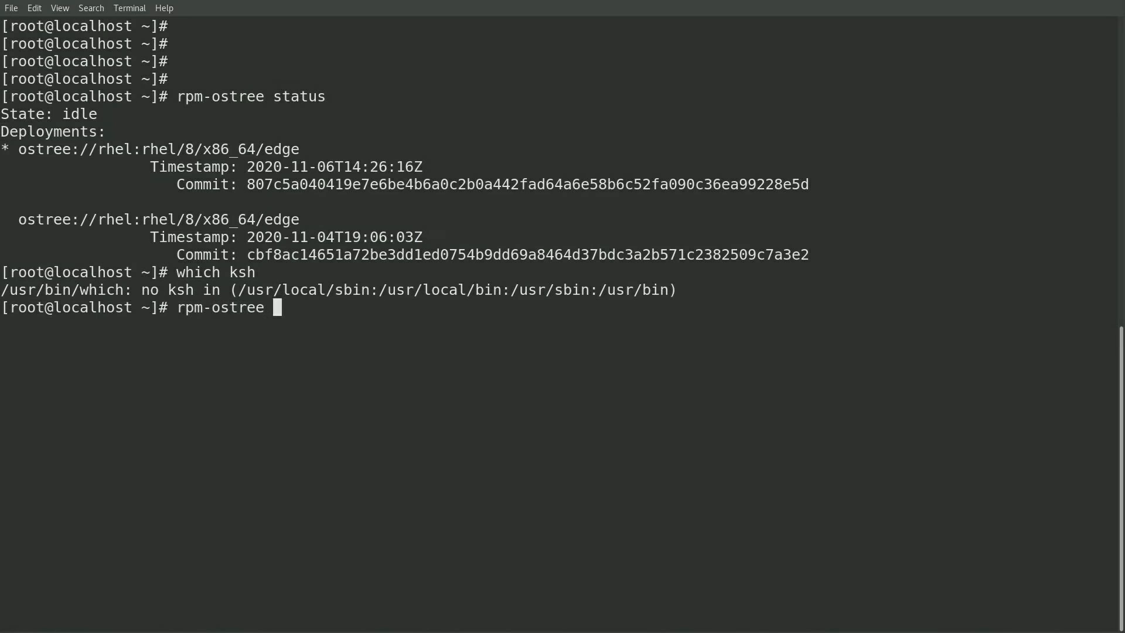
{"action": "type", "text": "rollback"}
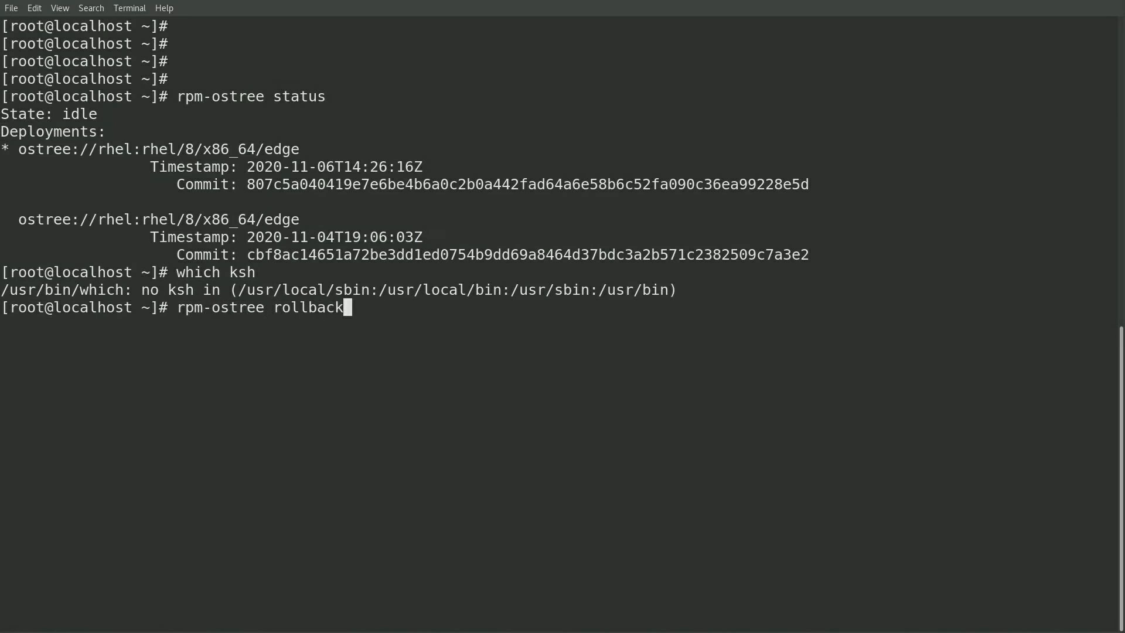
{"action": "key", "text": "Return"}
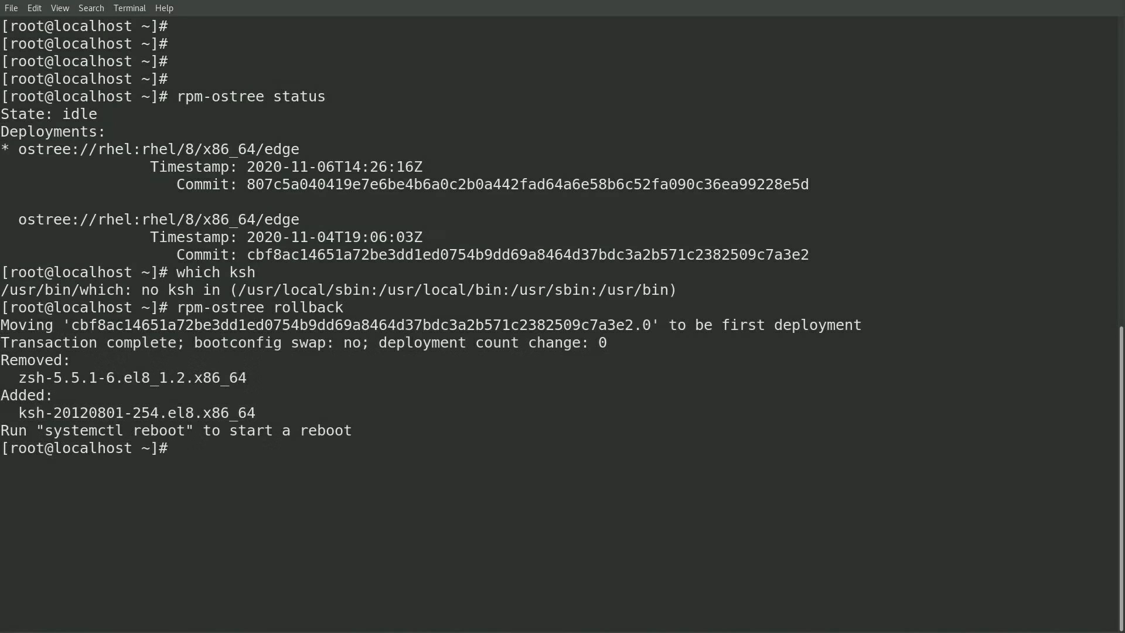
{"action": "type", "text": "rpm-ostree status"}
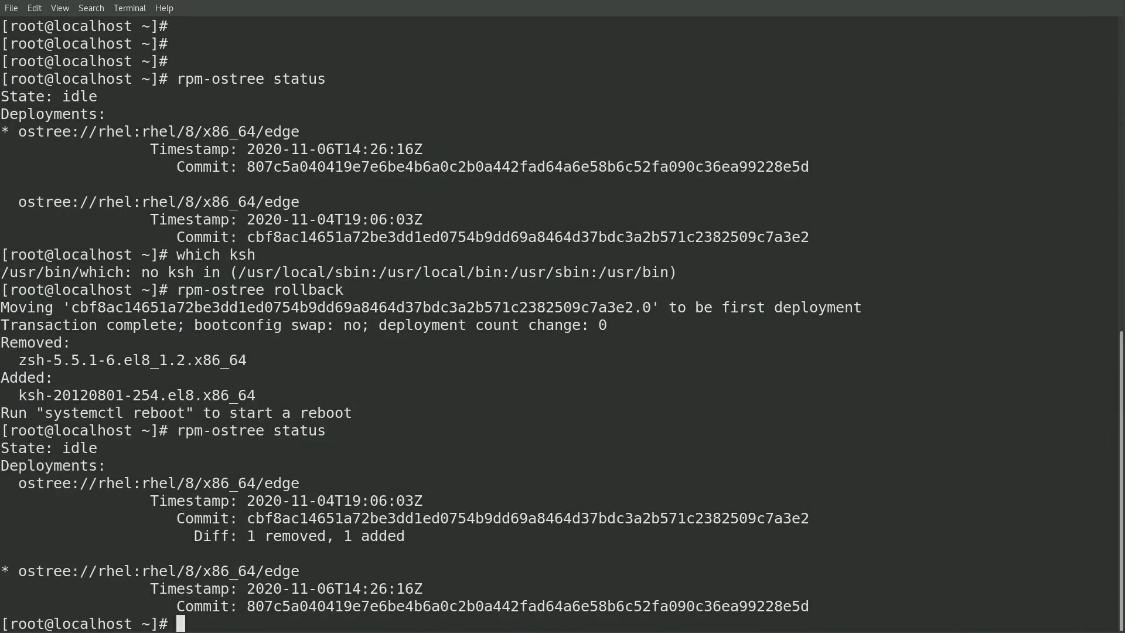
Run `systemctl reboot` to restart the machine into the rolled-back image.
{"action": "type", "text": "system"}
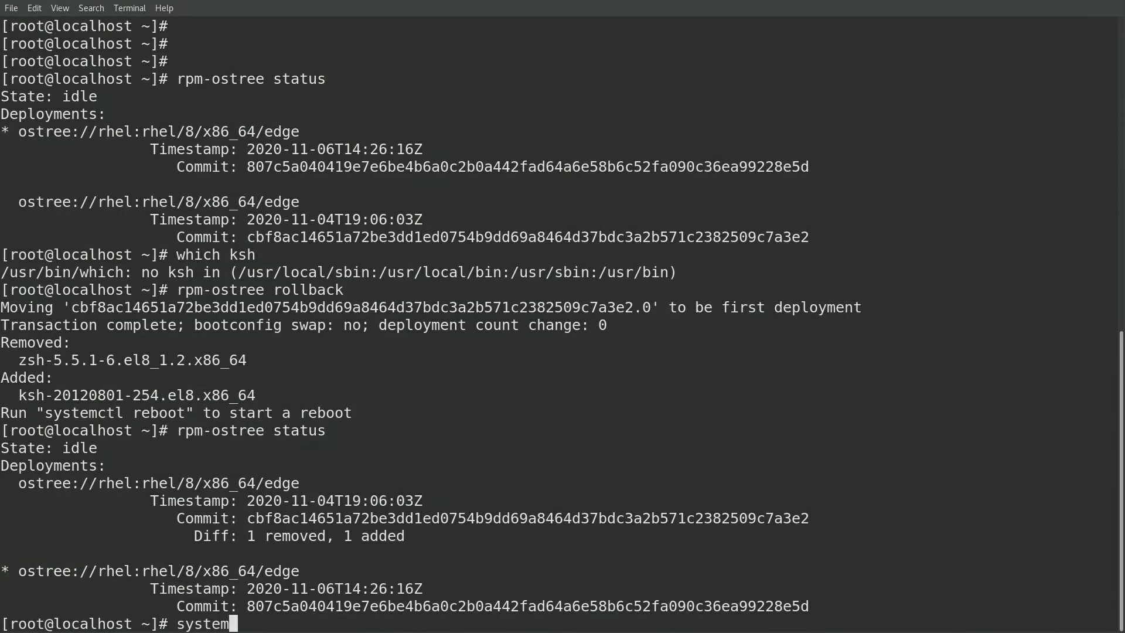
{"action": "type", "text": "ctl reboot"}
{"action": "type", "text": "ssh test_ks@192.168.122.195"}
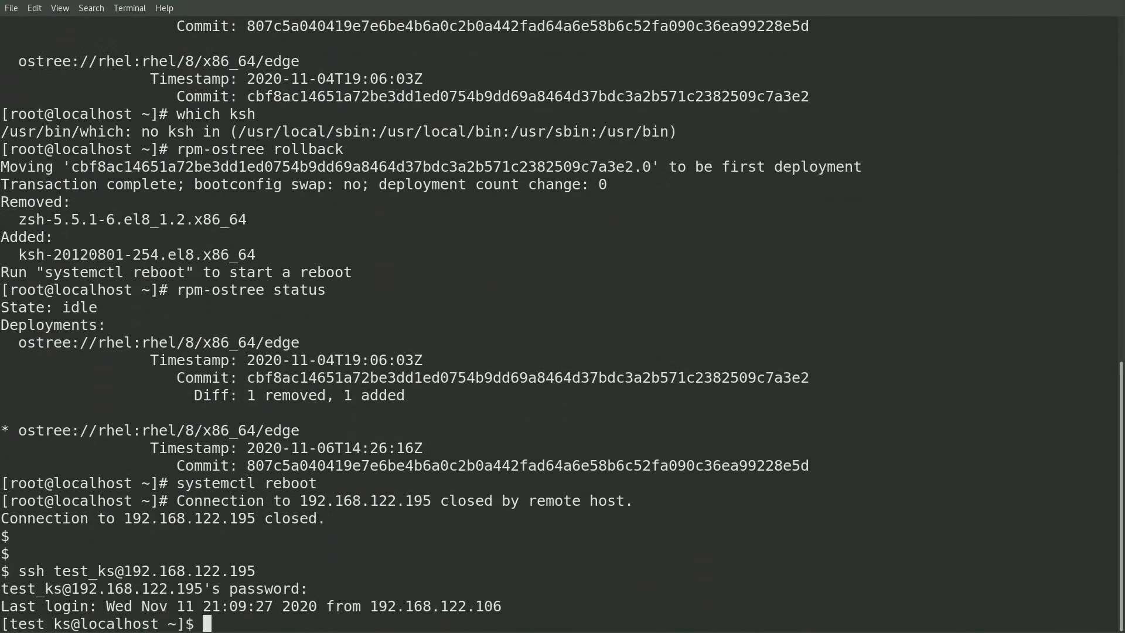
Run `rpm-ostree status` and `which ksh`, confirming the 2020-11-04 image booted with /usr/bin/ksh present.
{"action": "type", "text": "rpm-ostree status"}
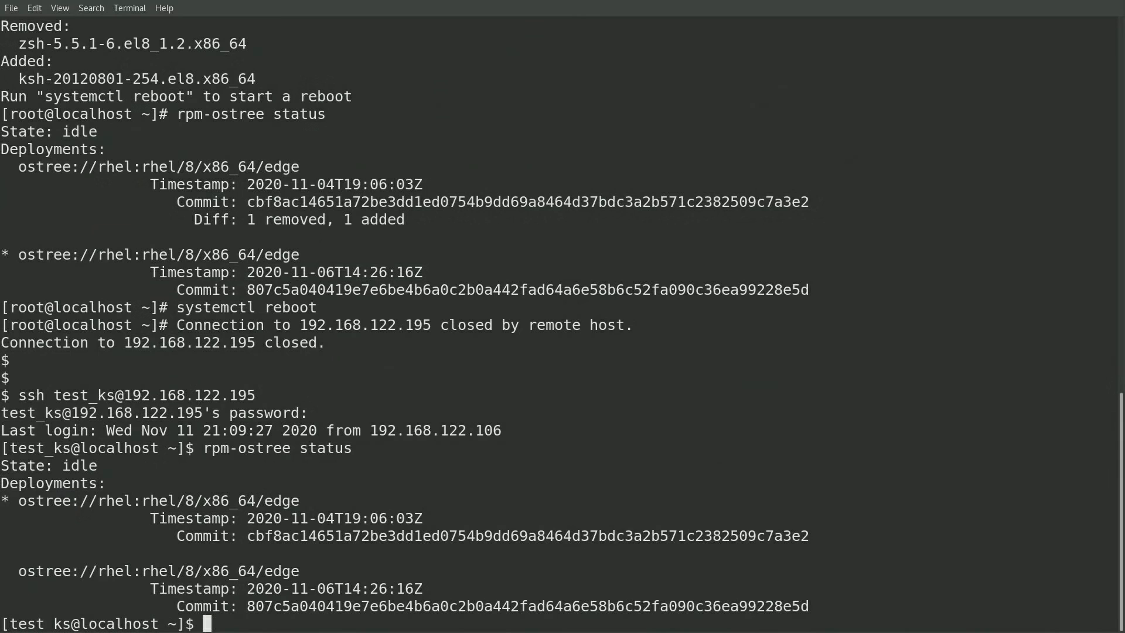
{"action": "type", "text": "which"}
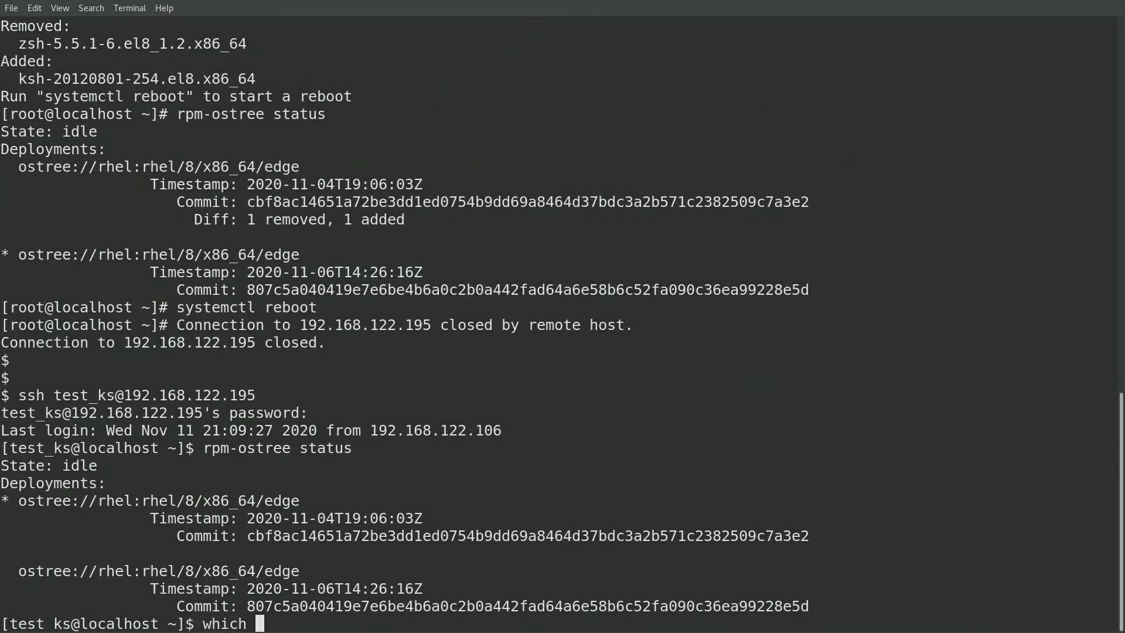
{"action": "key", "text": "Return"}
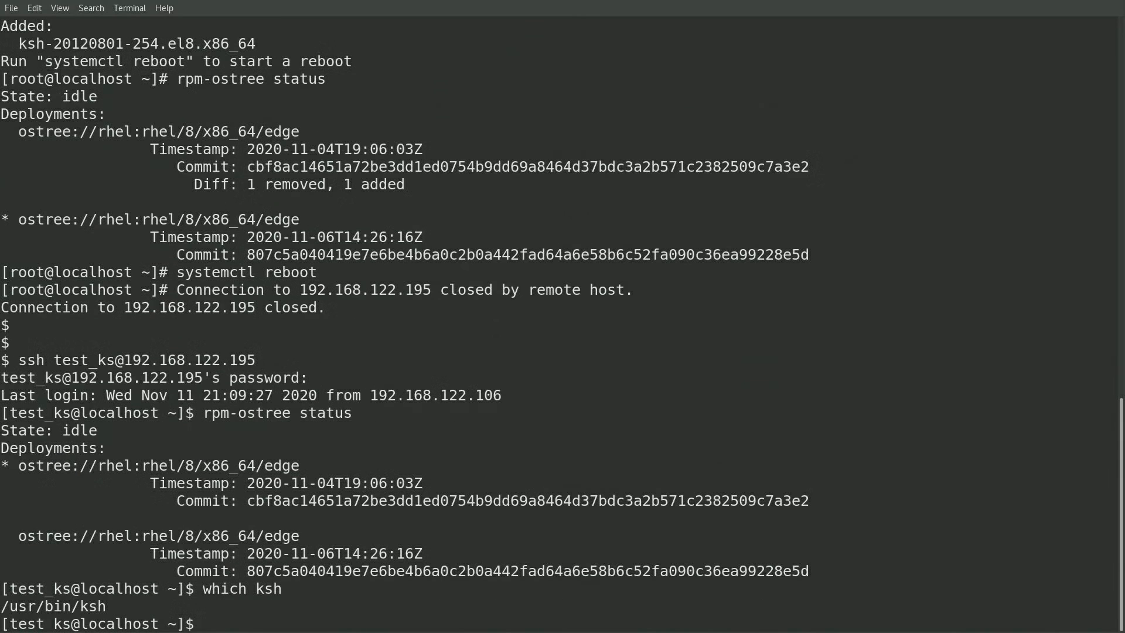